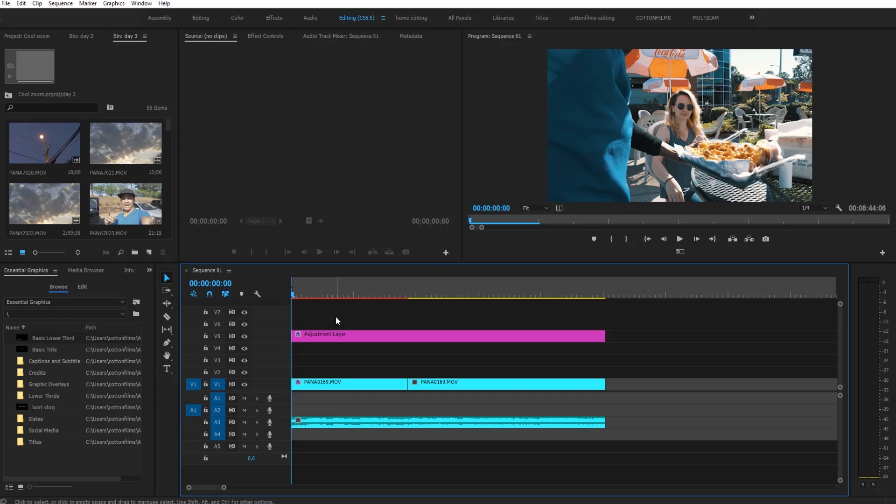
pyautogui.moveTo(627, 150)
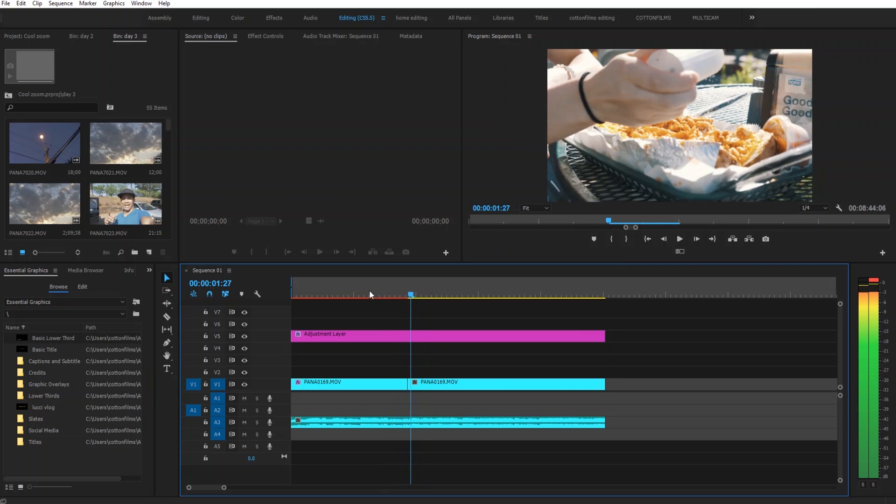
# Step: Select the first PANA0169.MOV clip on V1 to load it into Effect Controls
pyautogui.click(348, 382)
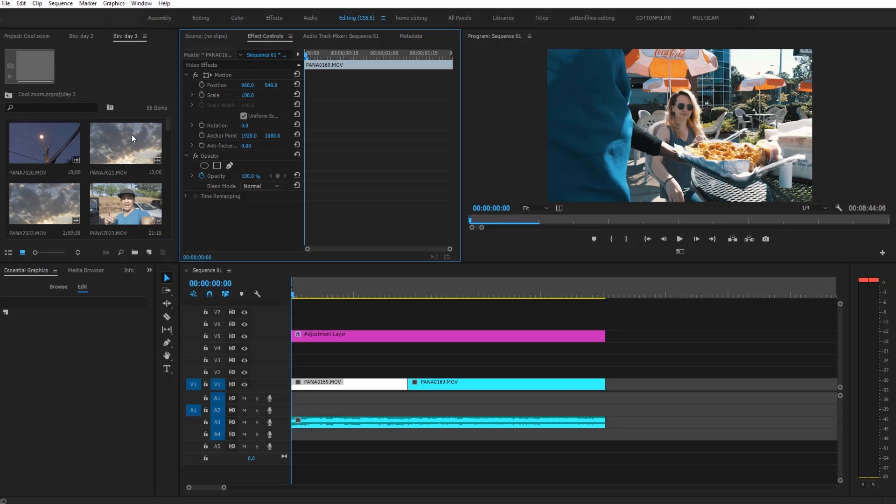
# Step: Show the Effects panel and search it for 'trans' to find the Transform effect
pyautogui.click(149, 270)
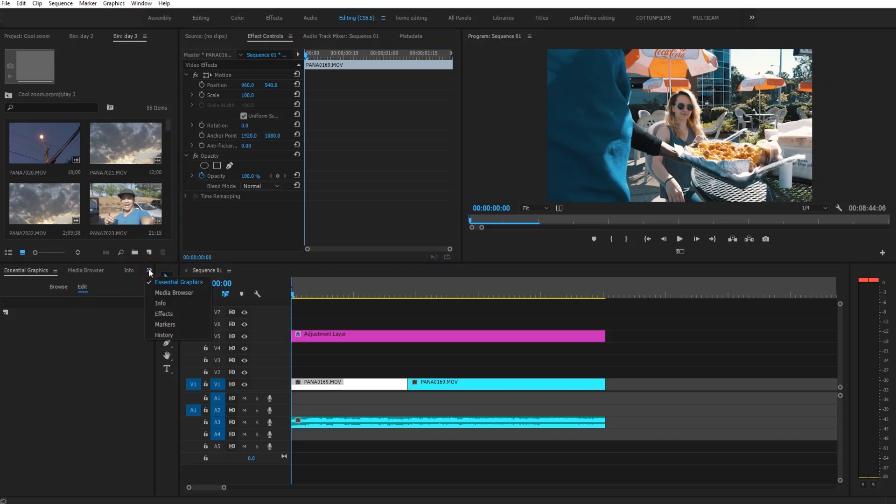
pyautogui.click(164, 314)
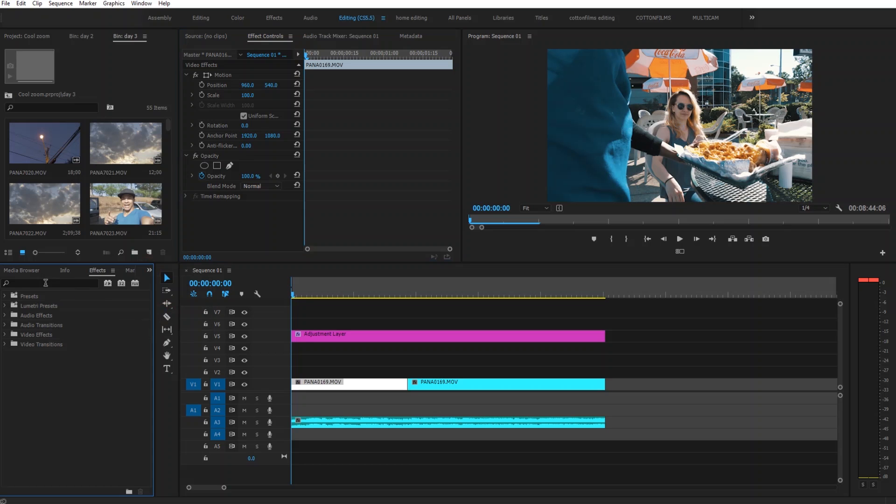
pyautogui.write('trns')
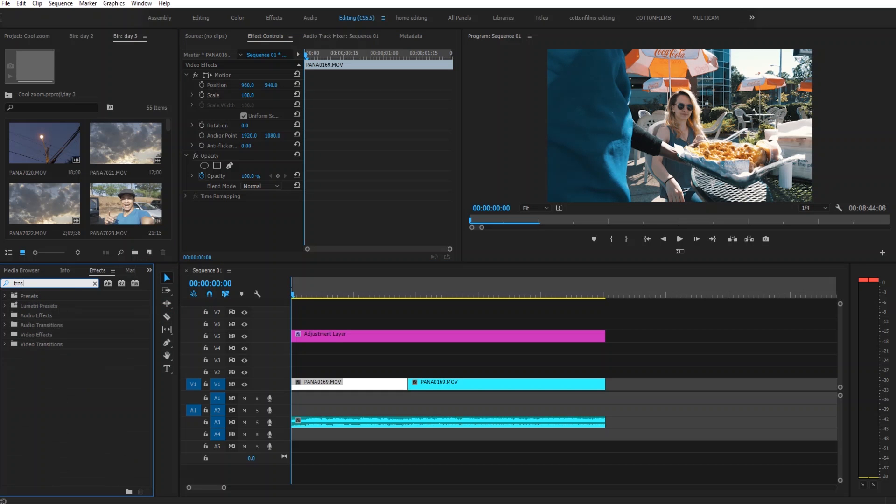
pyautogui.write('t')
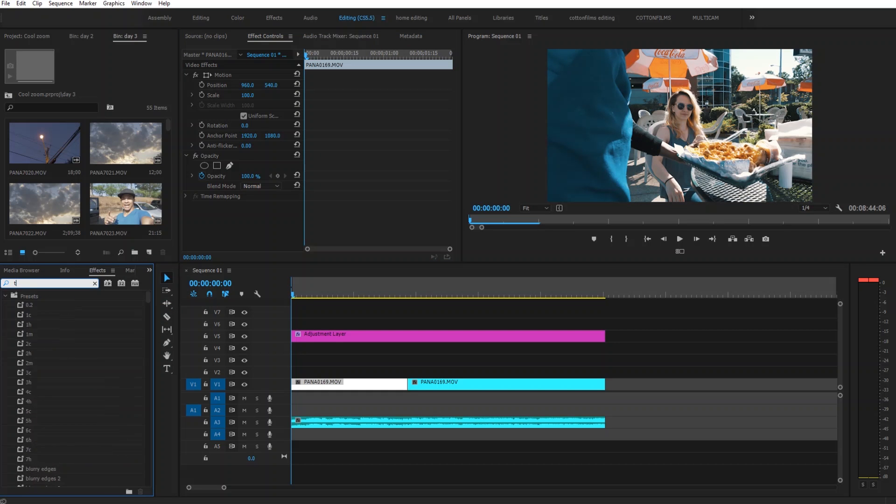
pyautogui.write('ransfor')
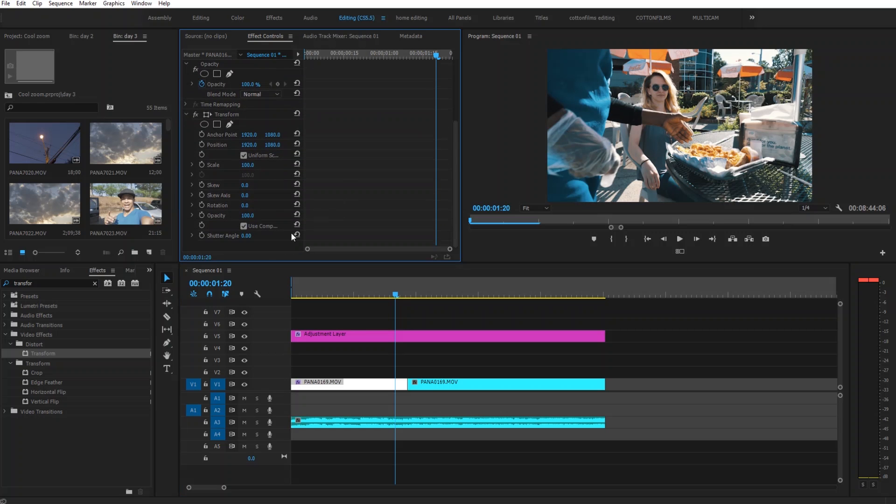
pyautogui.moveTo(318, 190)
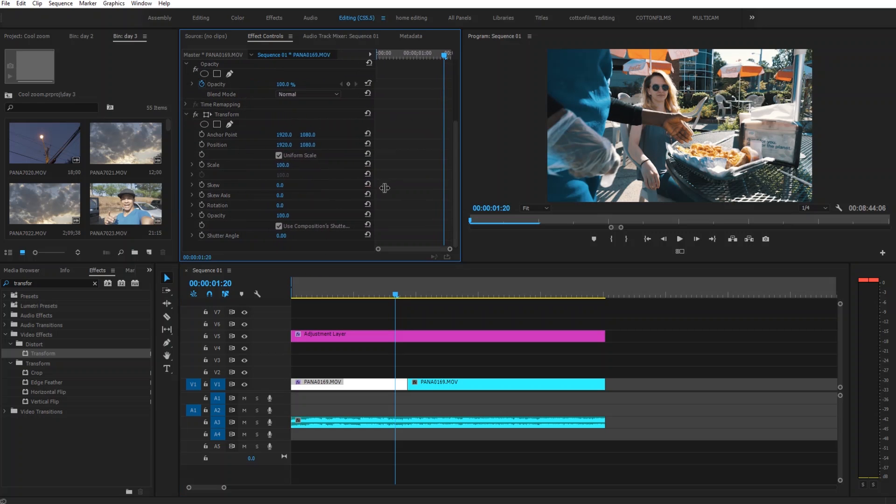
# Step: Give the Transform effect on the first clip its own shutter angle of 180
pyautogui.moveTo(384, 187); pyautogui.dragTo(330, 187)
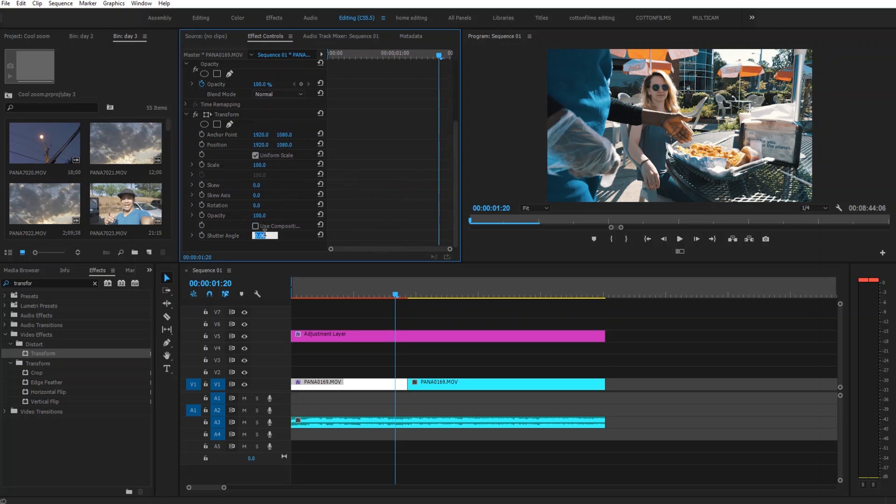
pyautogui.write('180')
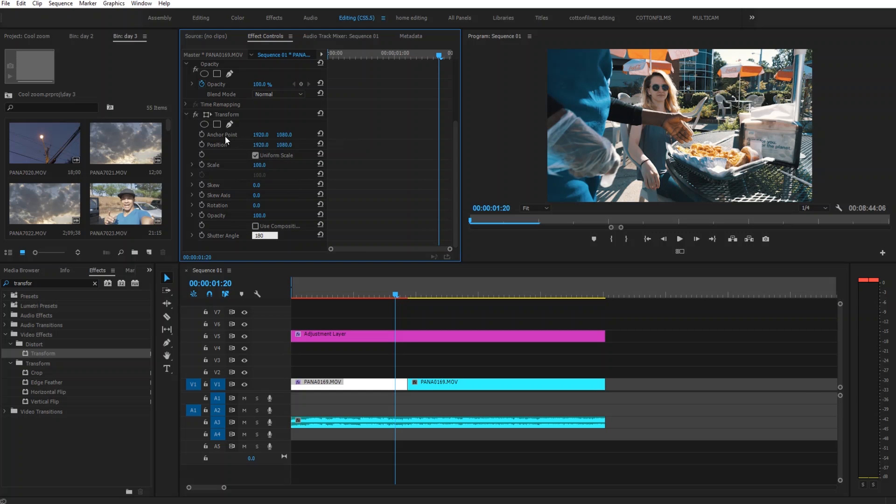
pyautogui.moveTo(211, 154)
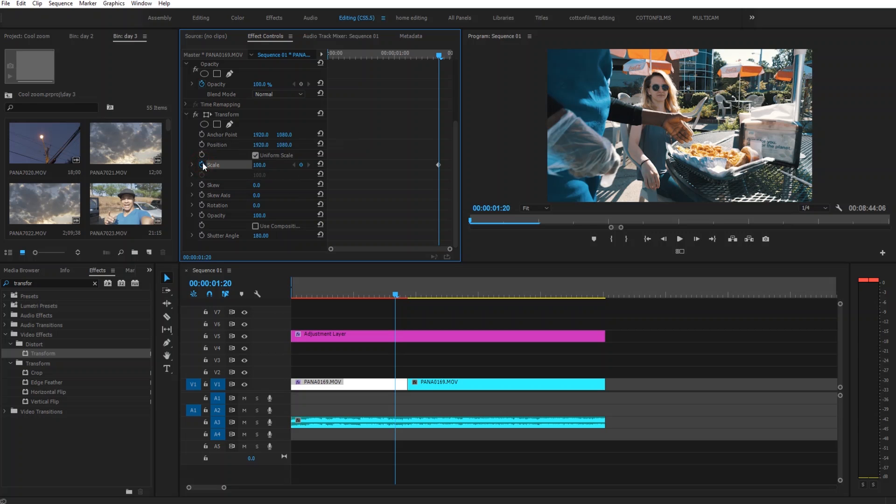
# Step: Keyframe Transform scale and position at 01:20, then raise scale to 300 at 01:25
pyautogui.click(217, 144)
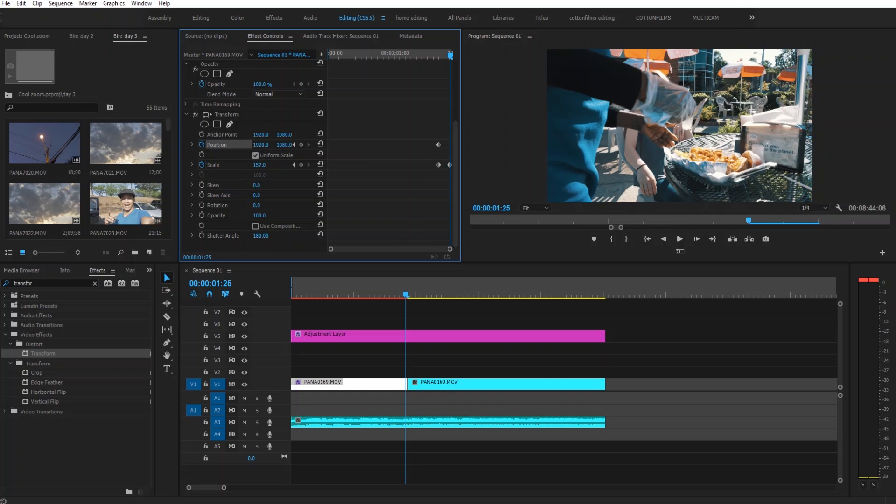
pyautogui.moveTo(261, 165); pyautogui.dragTo(264, 164)
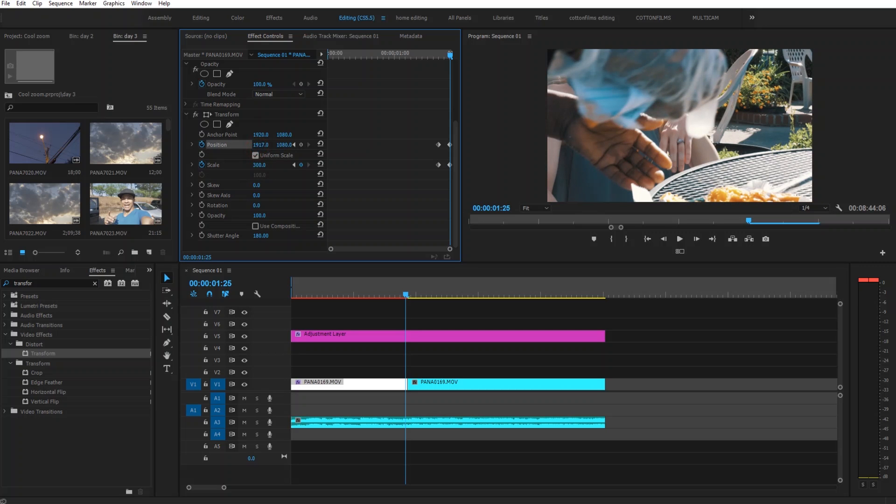
# Step: Scrub Transform Position to about 1268, -275 so the tray of fries fills the frame
pyautogui.moveTo(260, 144); pyautogui.dragTo(251, 143)
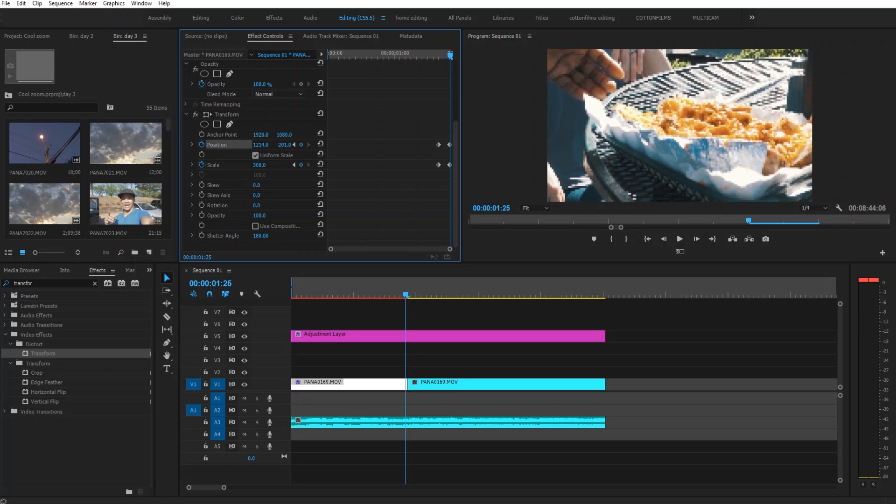
pyautogui.moveTo(285, 143); pyautogui.dragTo(280, 144)
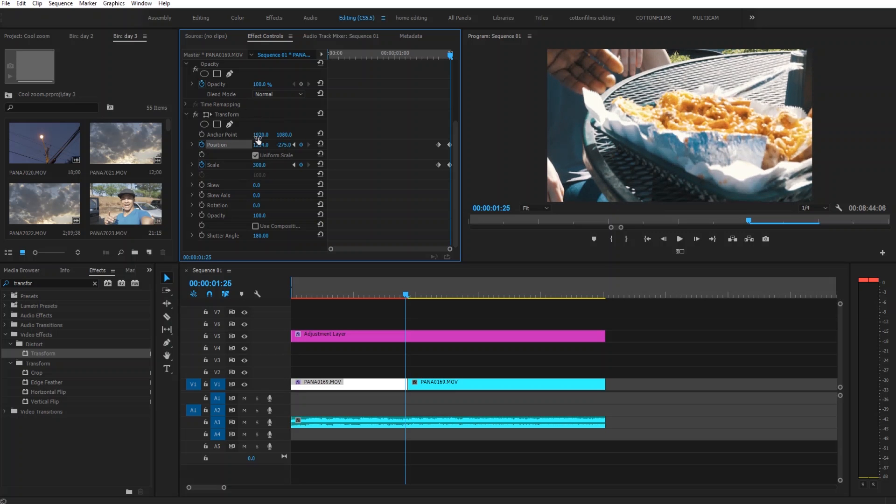
pyautogui.moveTo(261, 144); pyautogui.dragTo(263, 145)
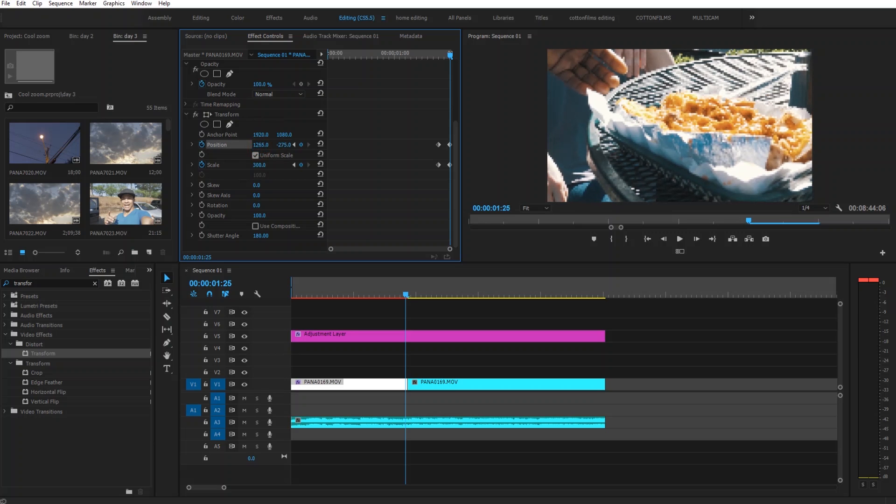